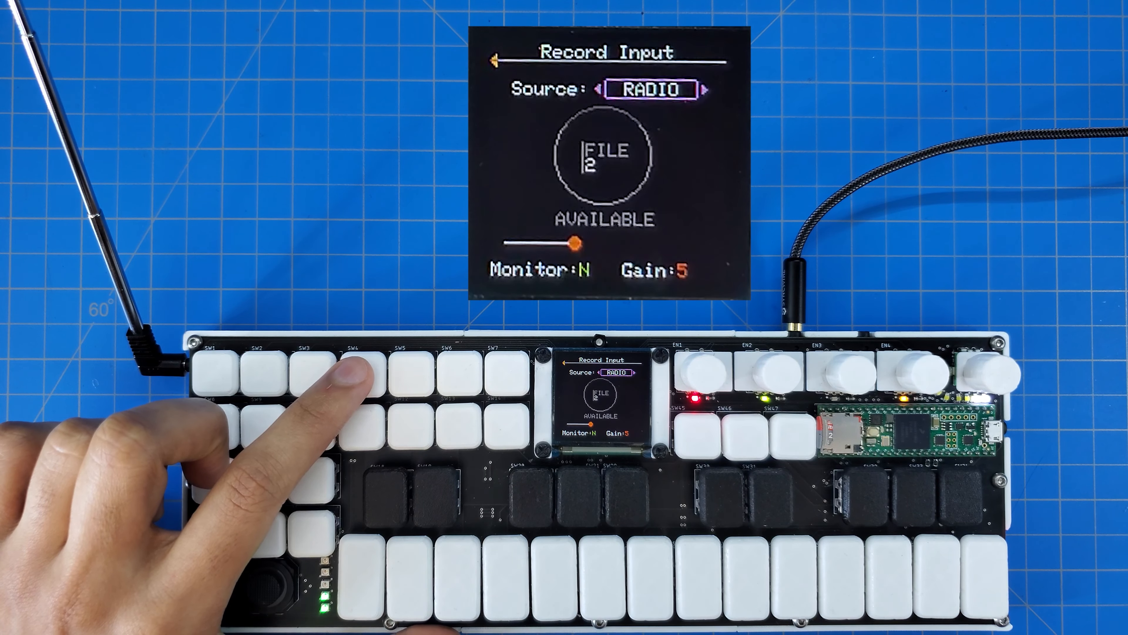
- Switch the centre display from FILE 2 AVAILABLE to the PREVIEW play button via SW5
click(395, 378)
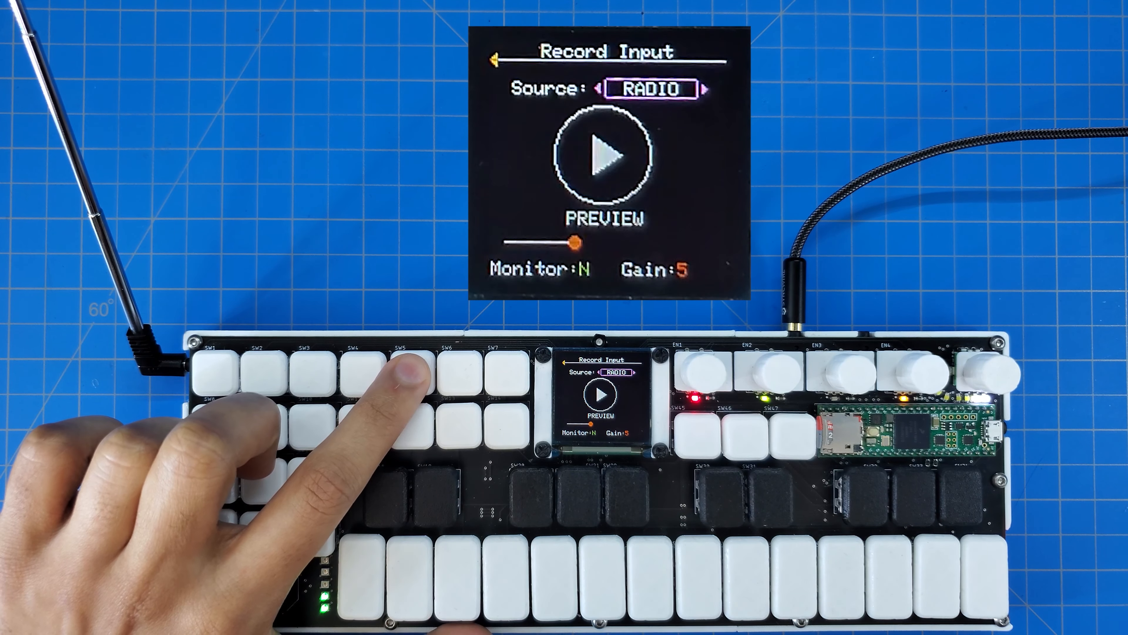